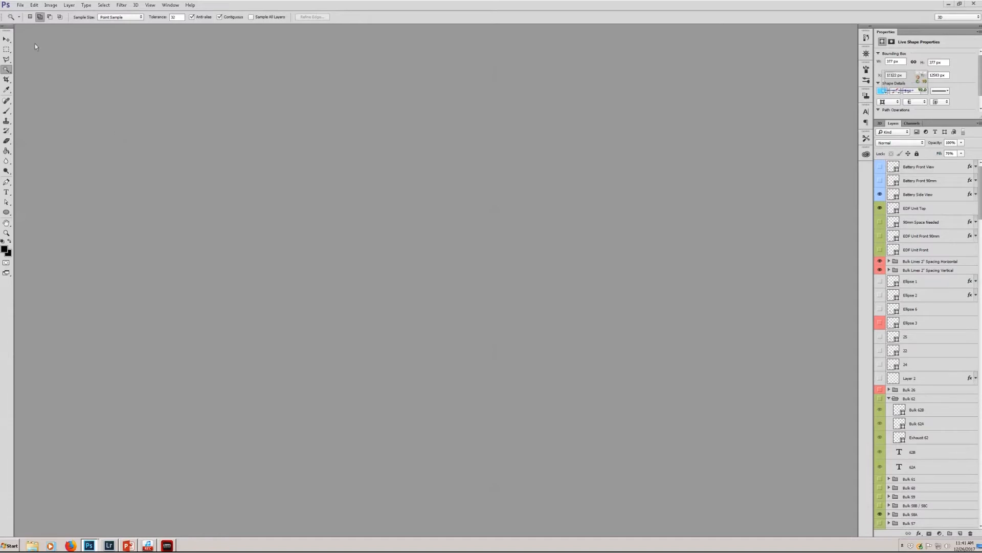
Create a new white document, 125 × 90 inches at 150 px/in.
{"action": "left_click", "coordinate": [20, 5]}
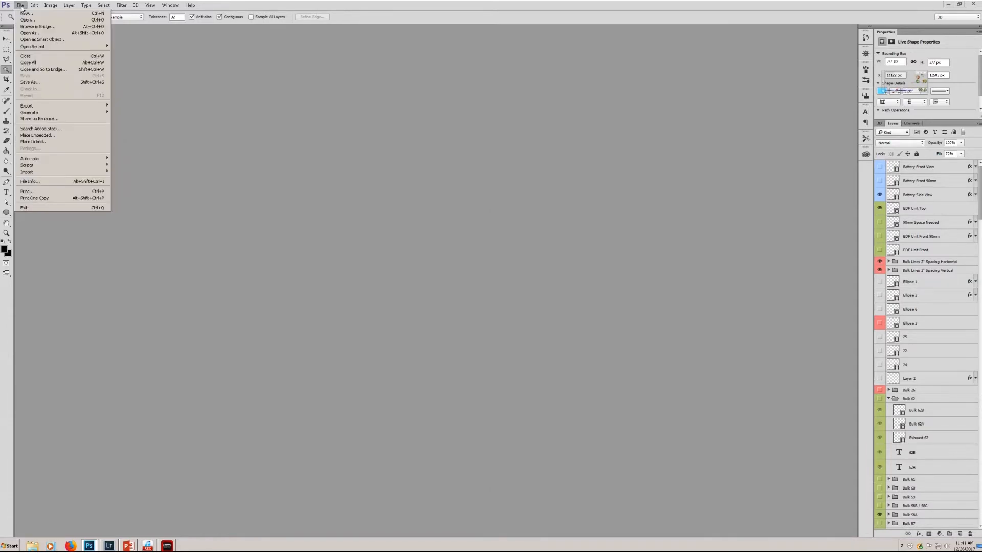
{"action": "mouse_move", "coordinate": [28, 19]}
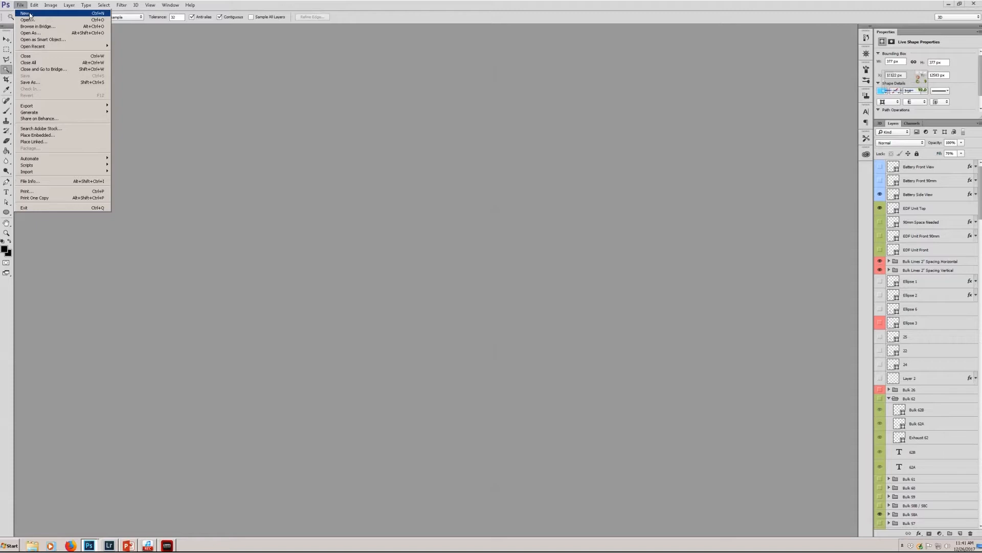
{"action": "left_click", "coordinate": [24, 13]}
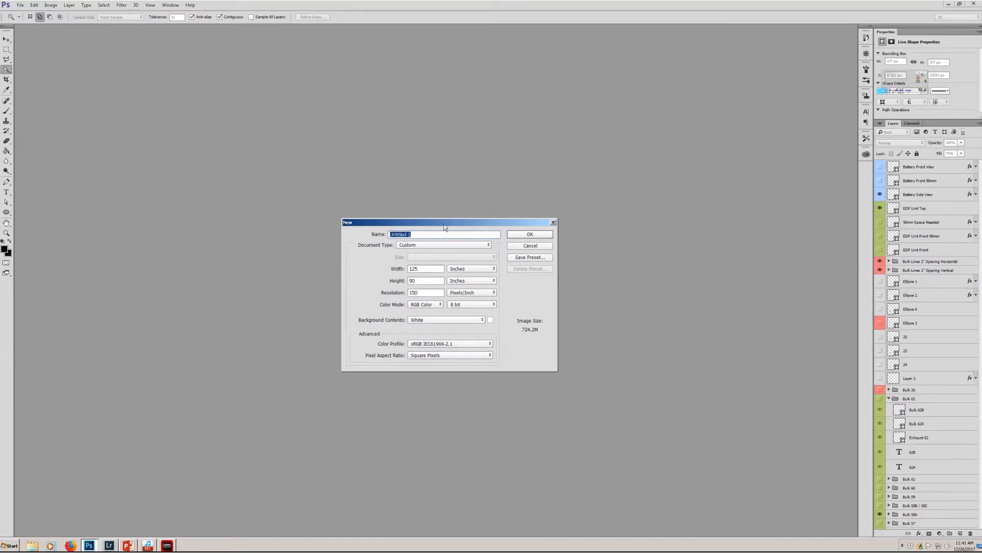
{"action": "mouse_move", "coordinate": [401, 276]}
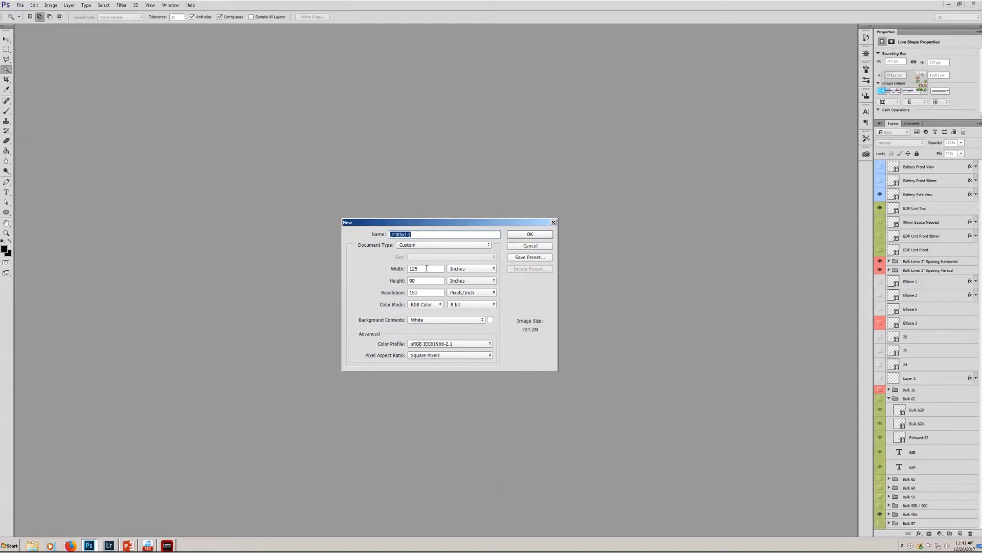
{"action": "left_click", "coordinate": [426, 268]}
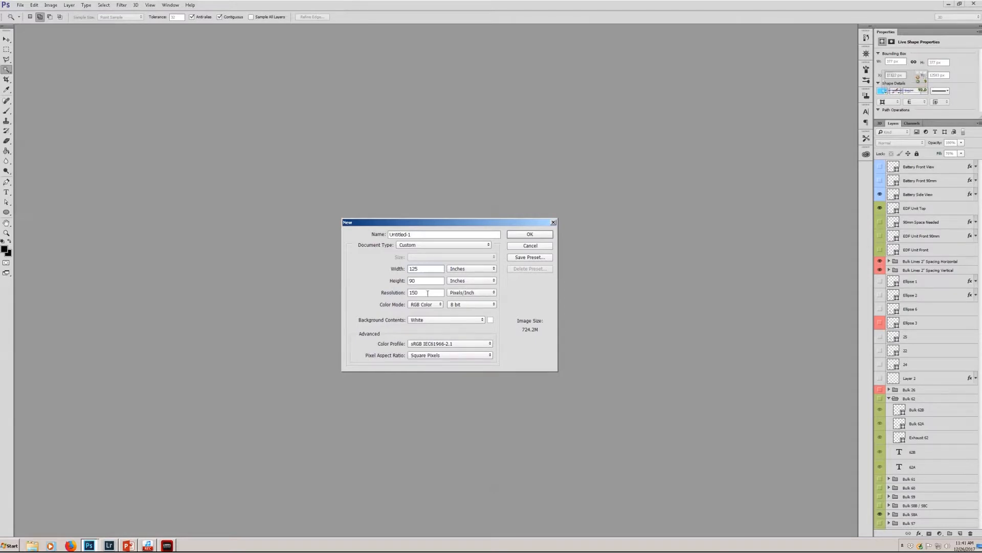
{"action": "mouse_move", "coordinate": [427, 292]}
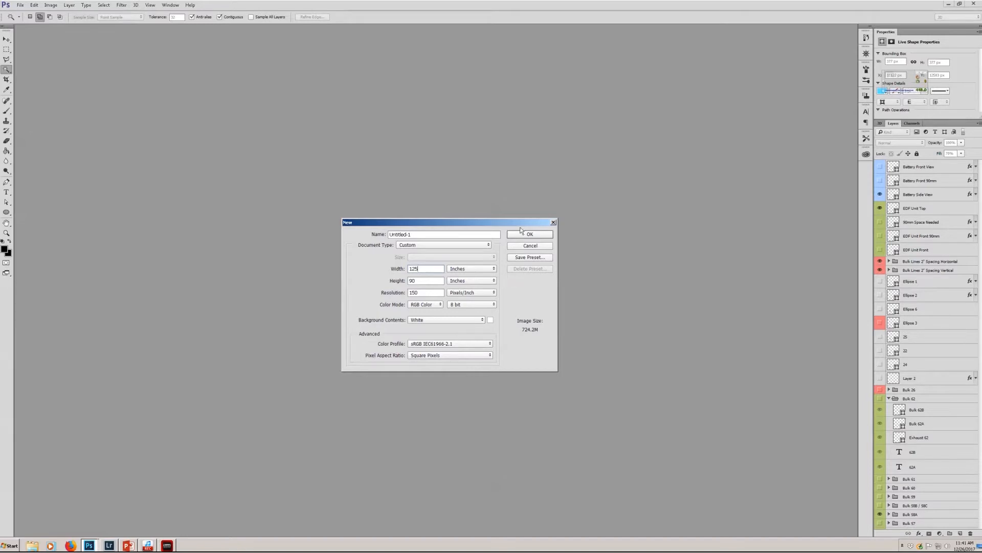
{"action": "left_click", "coordinate": [530, 234]}
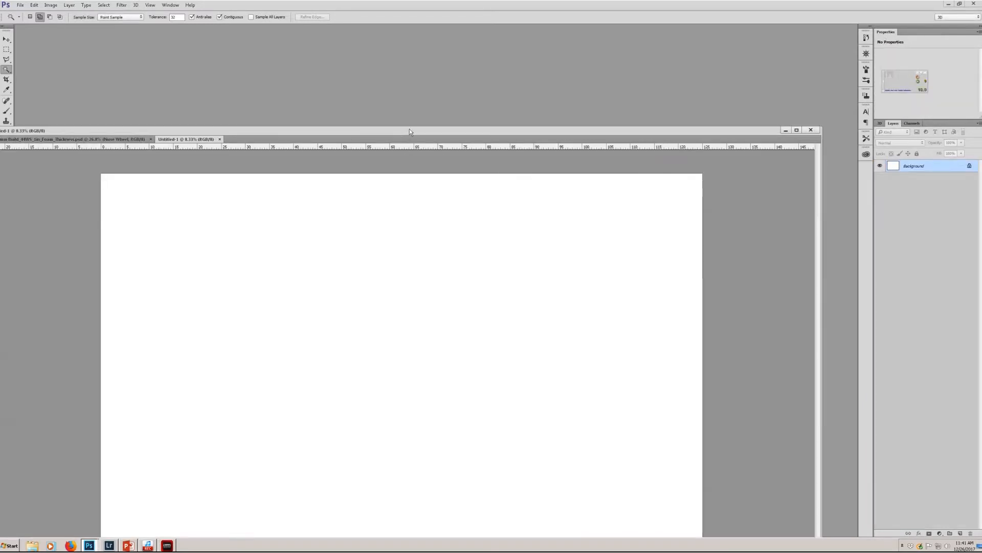
Dock the new canvas as a tab beside the other file and hide the rulers.
{"action": "double_click", "coordinate": [410, 129]}
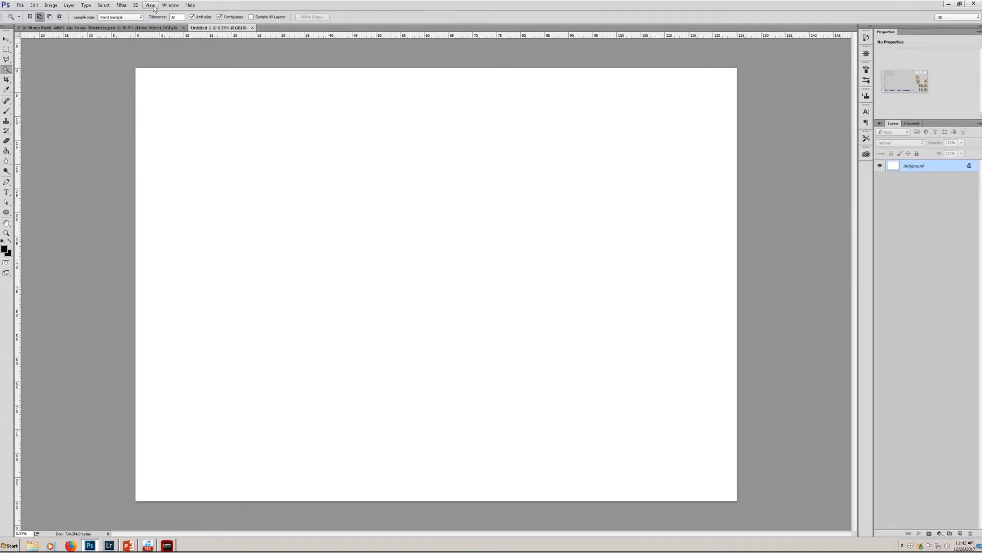
{"action": "left_click", "coordinate": [149, 5]}
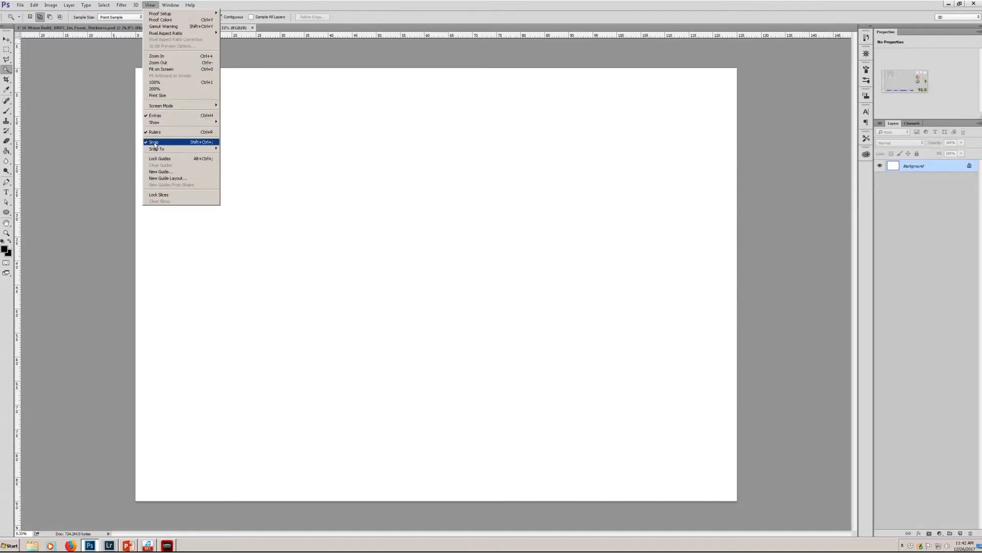
{"action": "mouse_move", "coordinate": [155, 132]}
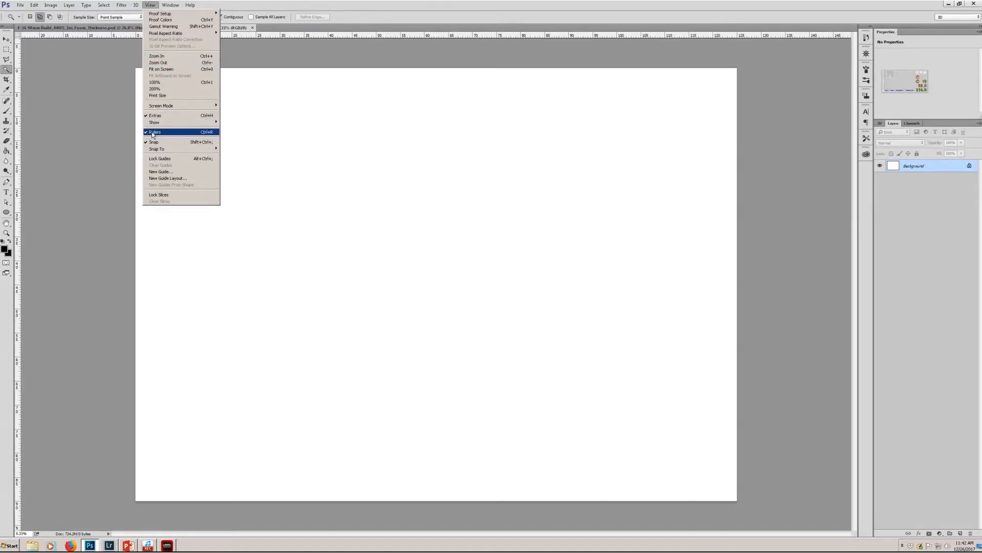
{"action": "left_click", "coordinate": [154, 132]}
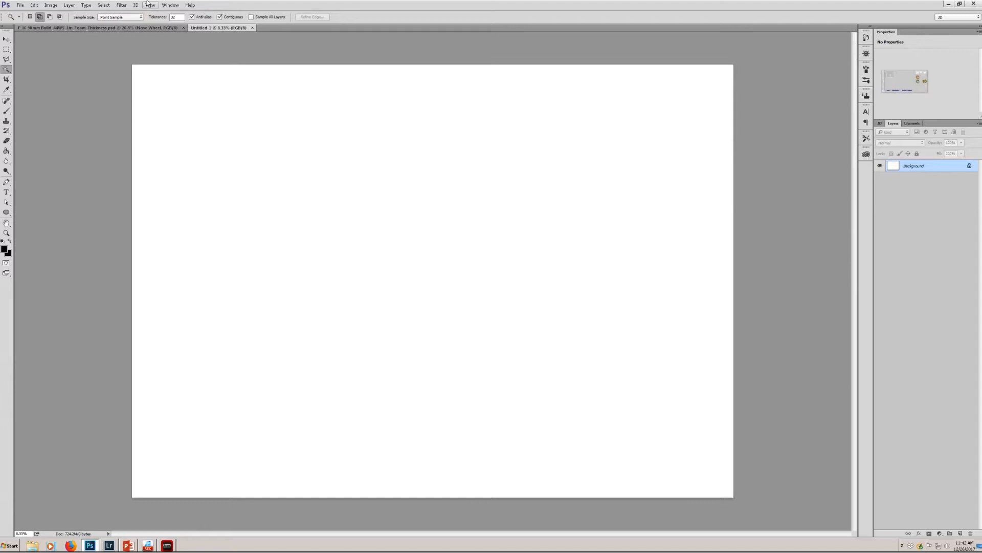
{"action": "left_click", "coordinate": [150, 4]}
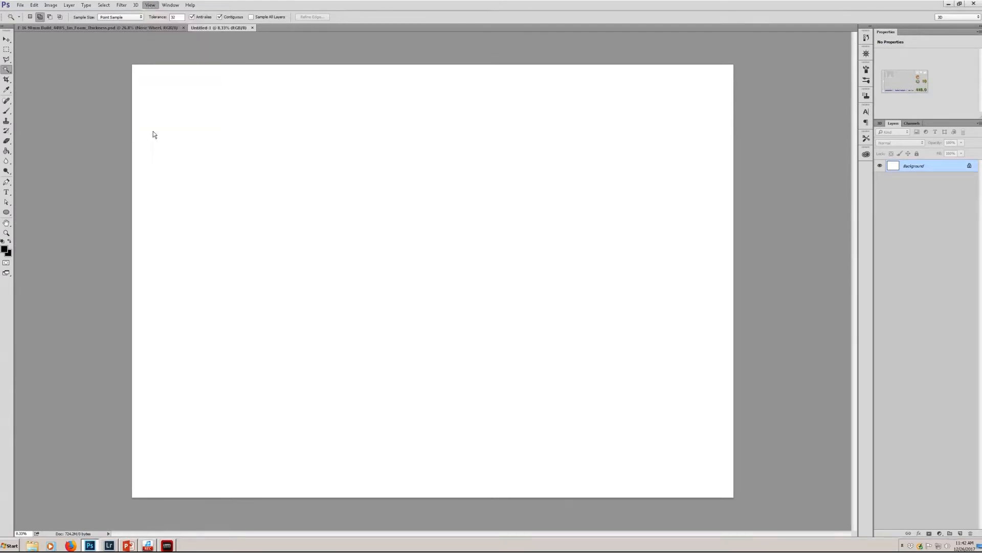
Show rulers again, then position a vertical guide and add a horizontal guide near the canvas top.
{"action": "key", "text": "ctrl+r"}
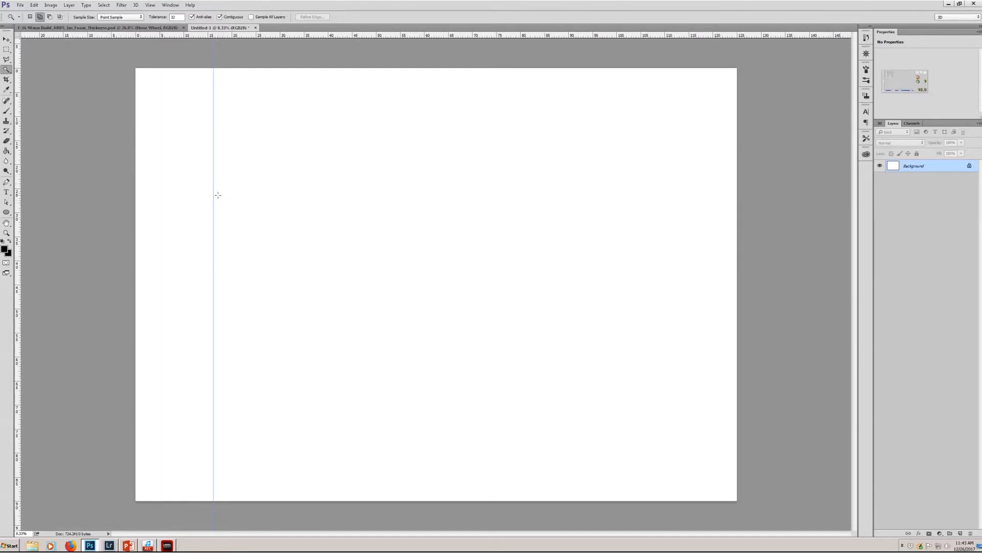
{"action": "mouse_move", "coordinate": [210, 260]}
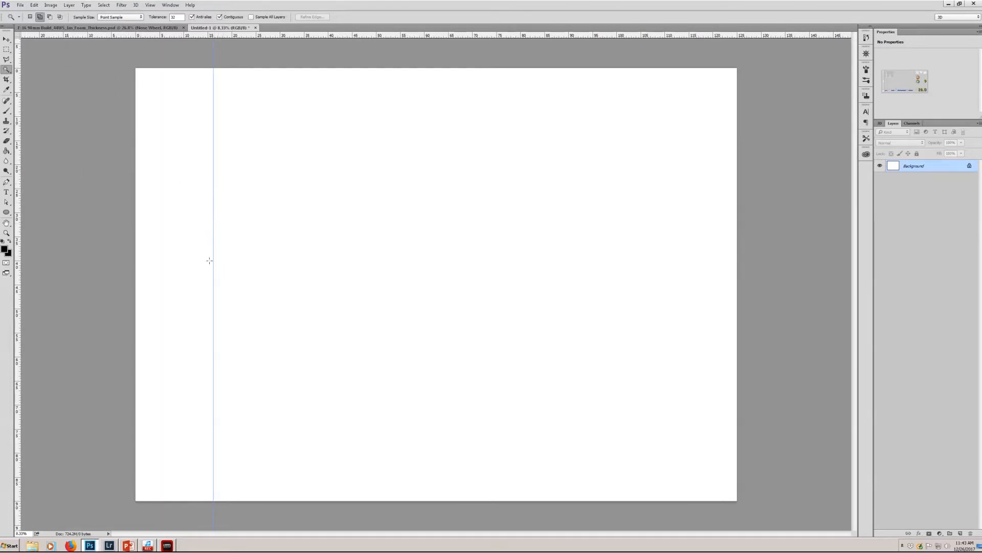
{"action": "mouse_move", "coordinate": [216, 316]}
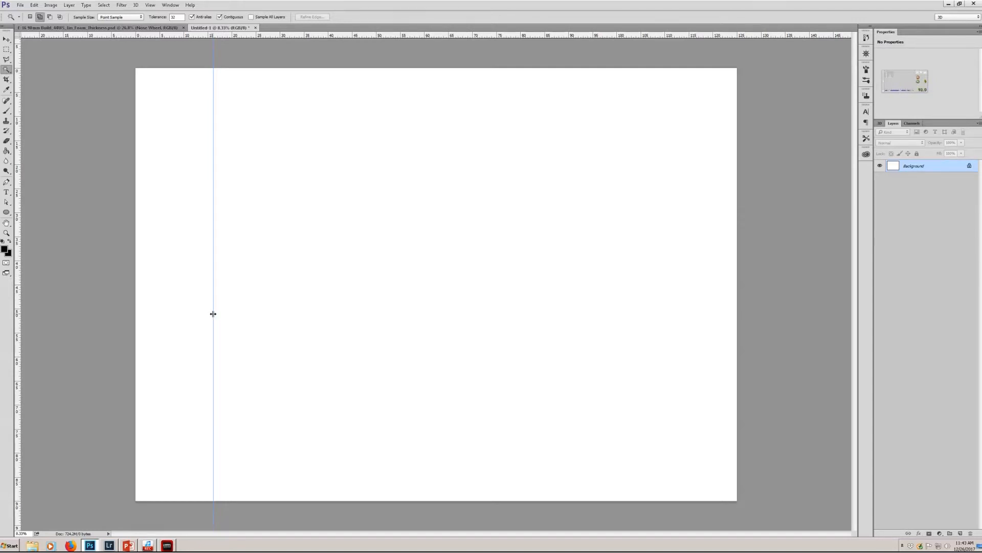
{"action": "left_click_drag", "start_coordinate": [212, 314], "coordinate": [232, 314]}
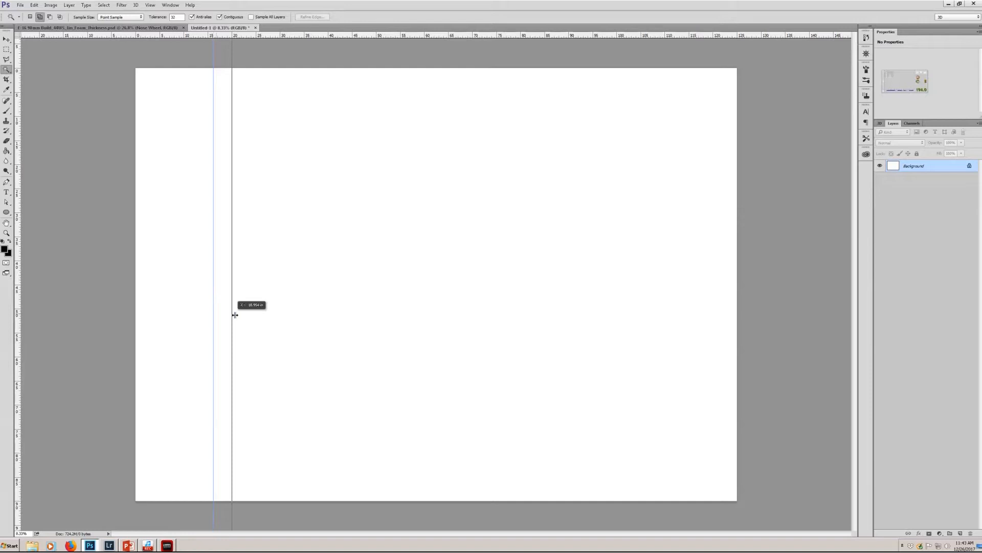
{"action": "left_click_drag", "start_coordinate": [232, 313], "coordinate": [263, 314]}
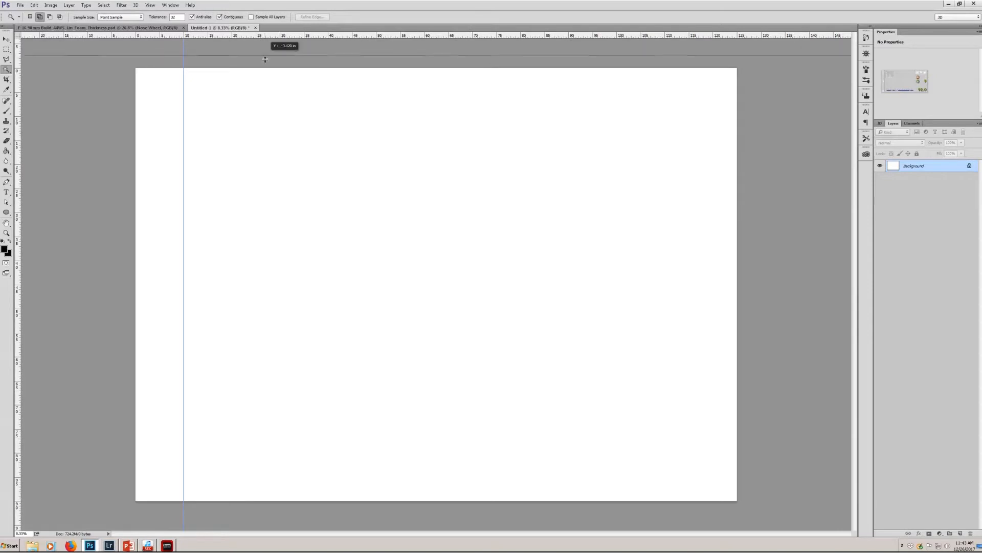
{"action": "left_click_drag", "start_coordinate": [265, 60], "coordinate": [145, 153]}
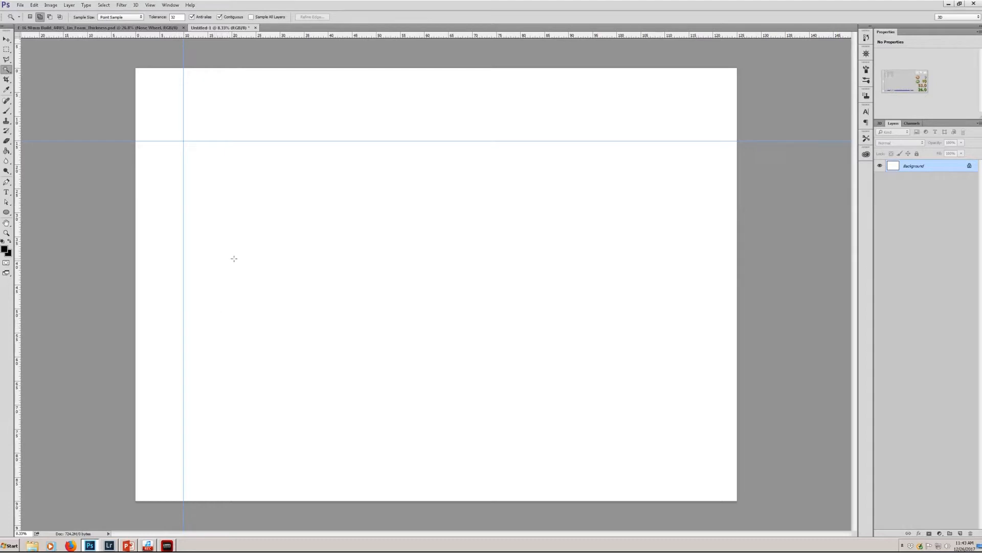
{"action": "mouse_move", "coordinate": [198, 178]}
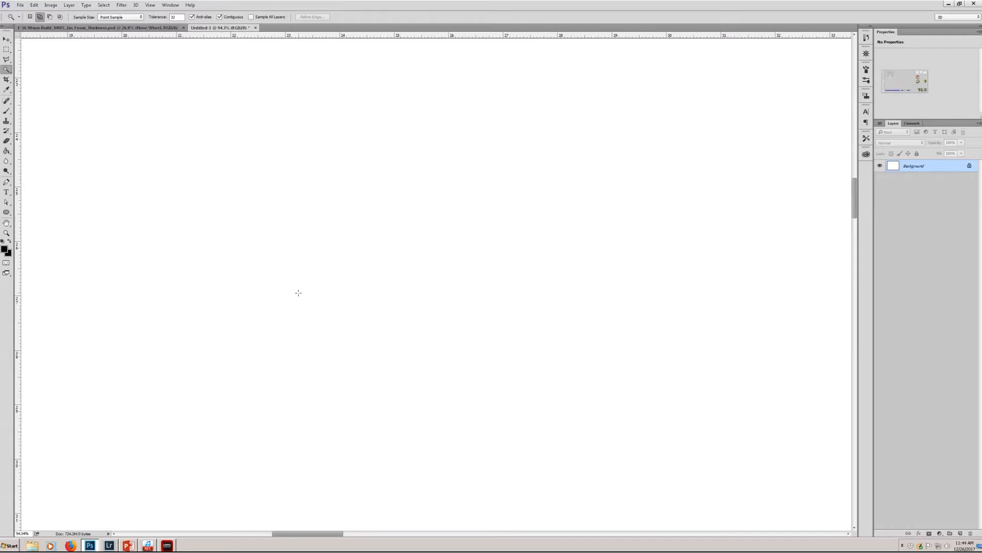
{"action": "mouse_move", "coordinate": [289, 298]}
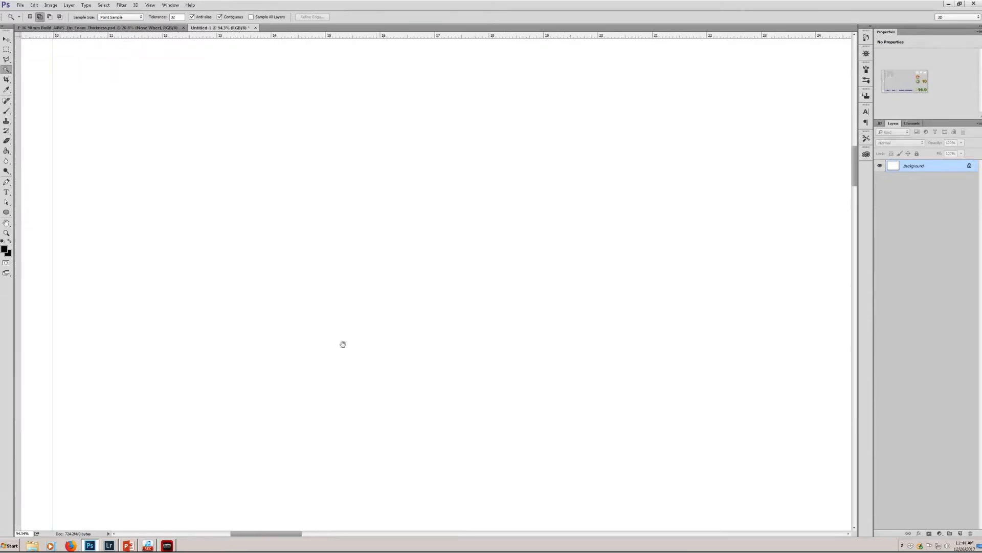
Pan the zoomed view to where the vertical and horizontal guides cross.
{"action": "left_click_drag", "start_coordinate": [343, 344], "coordinate": [295, 359]}
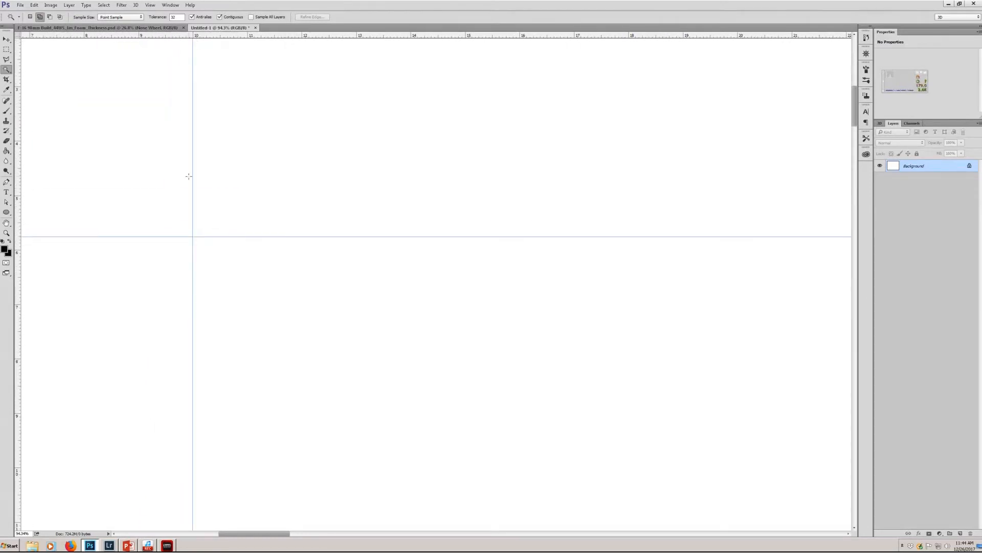
{"action": "mouse_move", "coordinate": [57, 248]}
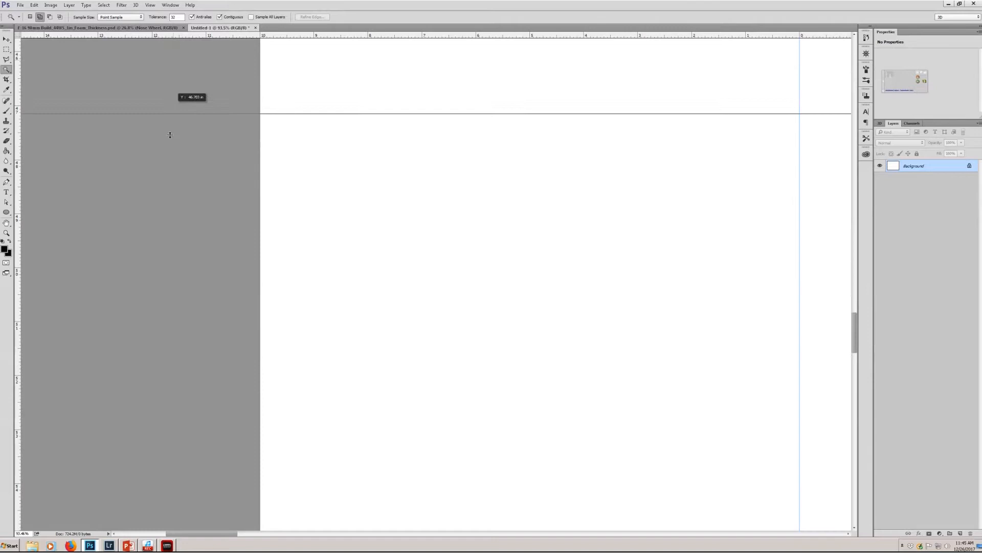
Drag the horizontal guide down to a new Y position.
{"action": "left_click_drag", "start_coordinate": [170, 112], "coordinate": [132, 268]}
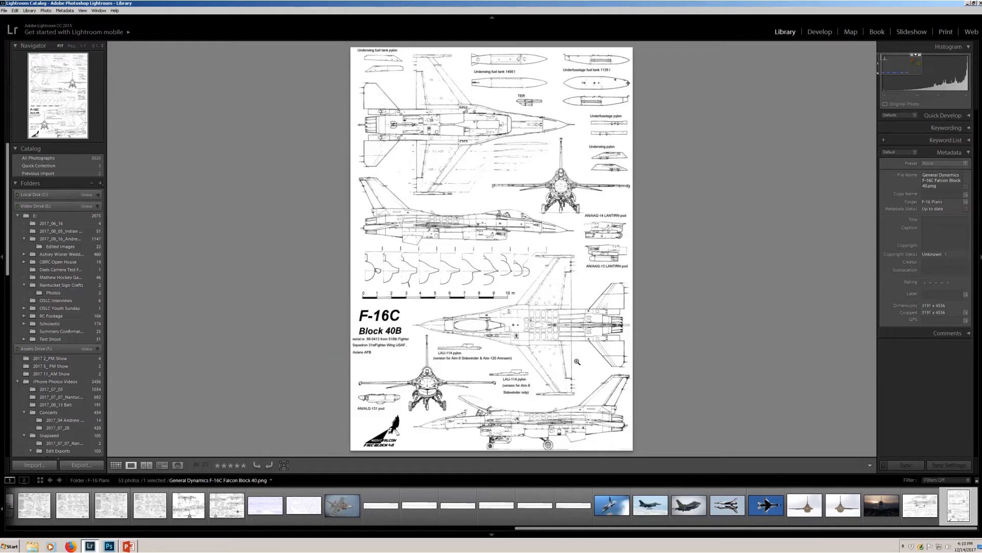
{"action": "mouse_move", "coordinate": [494, 362]}
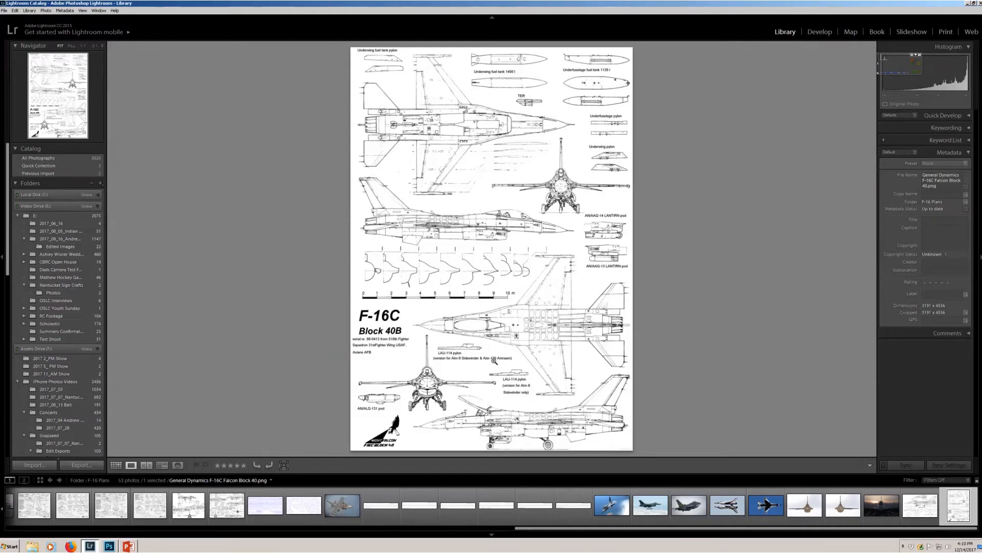
{"action": "mouse_move", "coordinate": [523, 368]}
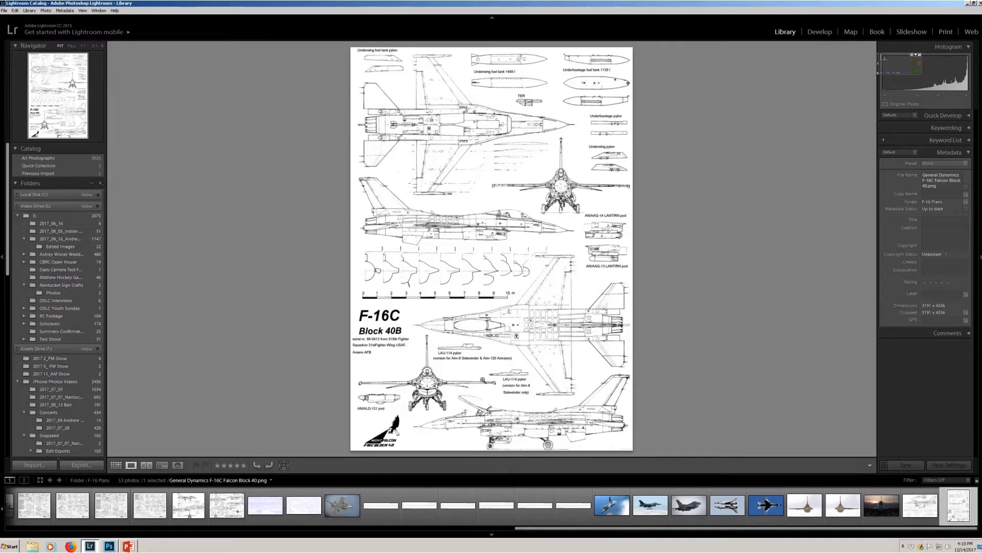
Zoom into the Block 40B sheet's front and top views, then switch to another F-16 plan.
{"action": "left_click", "coordinate": [516, 335]}
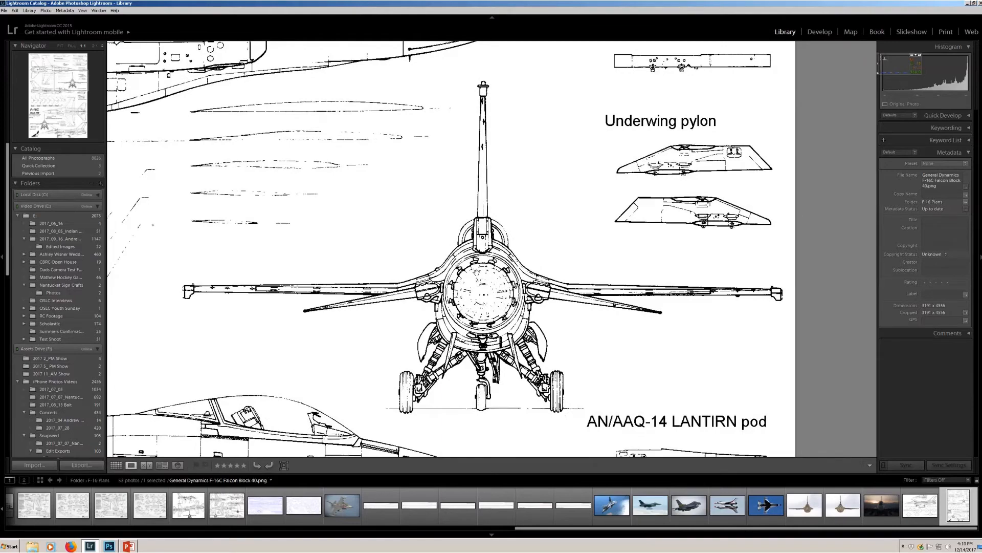
{"action": "left_click", "coordinate": [60, 45]}
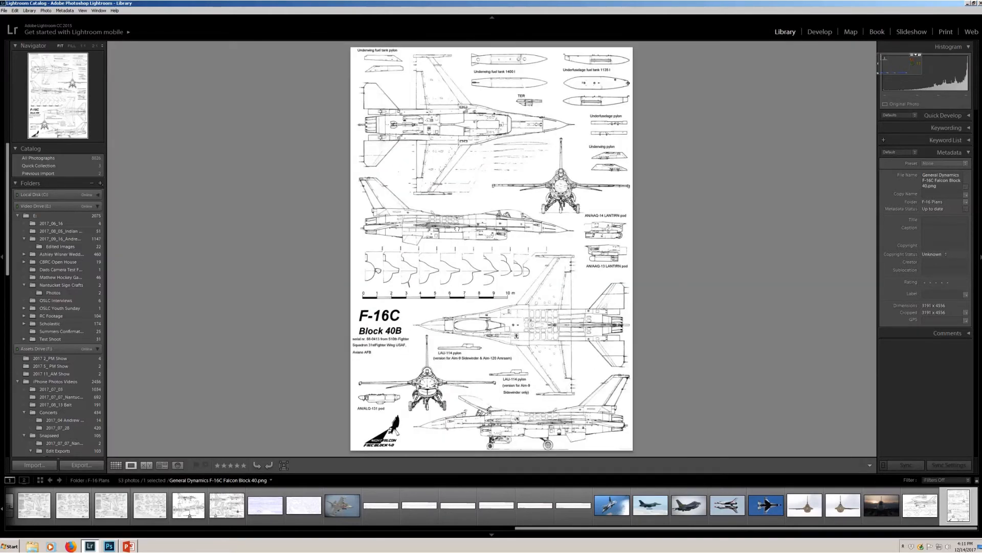
{"action": "left_click", "coordinate": [517, 336]}
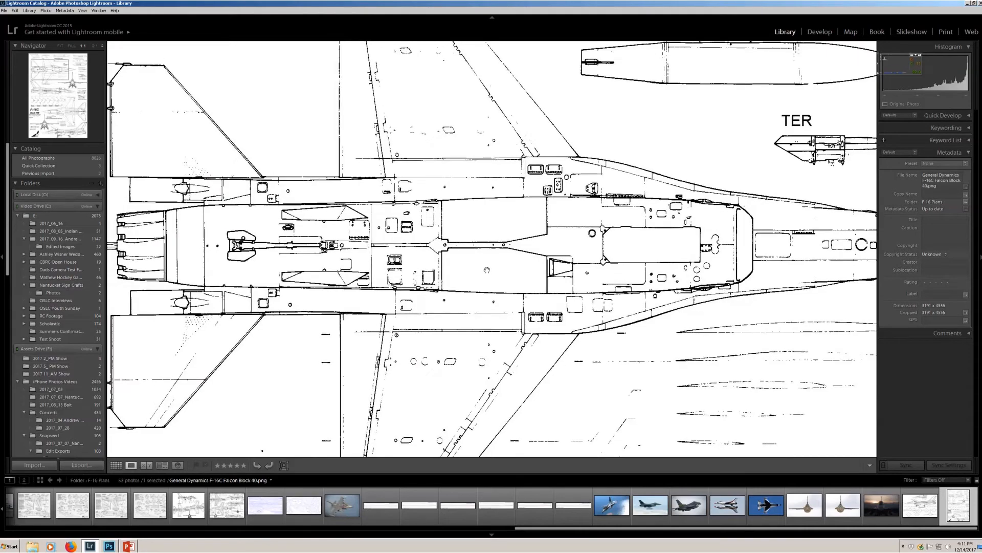
{"action": "left_click", "coordinate": [62, 45]}
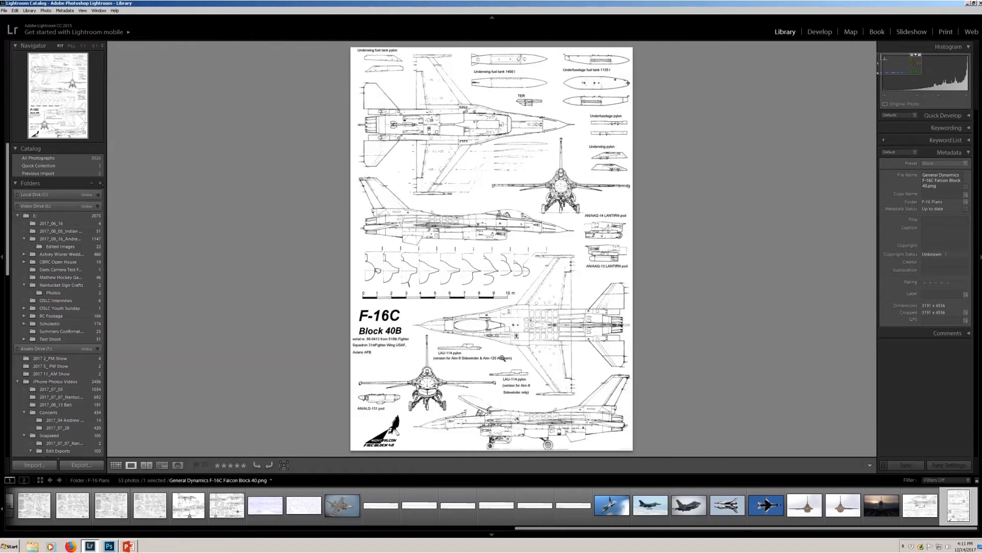
{"action": "left_click", "coordinate": [82, 45]}
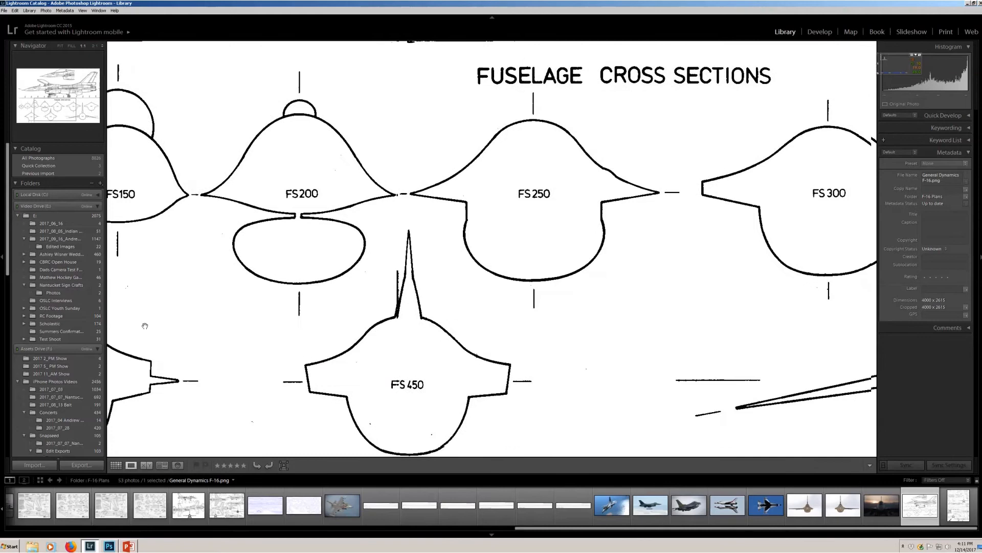
Pan across the F-16.png fuselage cross-sections, then return to Photoshop.
{"action": "left_click_drag", "start_coordinate": [144, 326], "coordinate": [283, 316]}
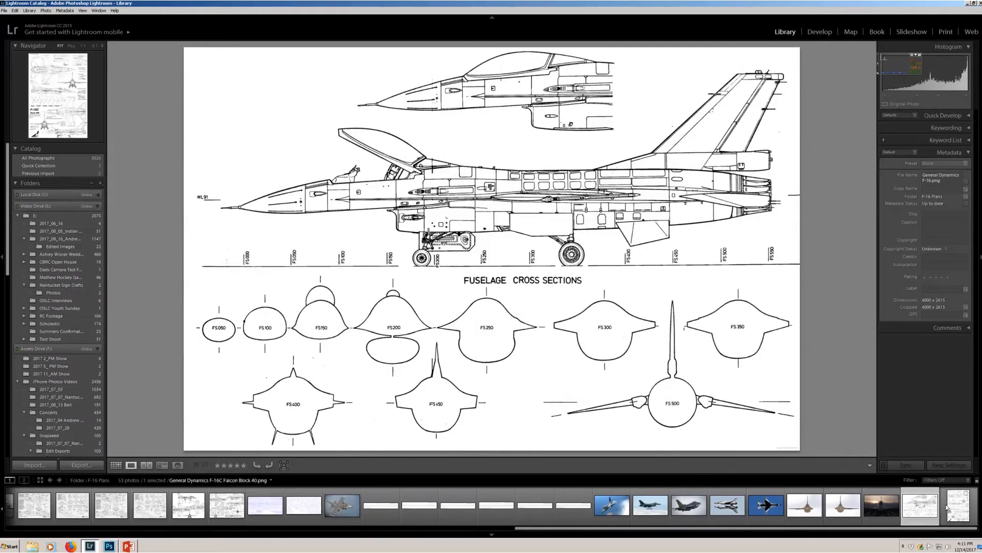
{"action": "left_click", "coordinate": [938, 506]}
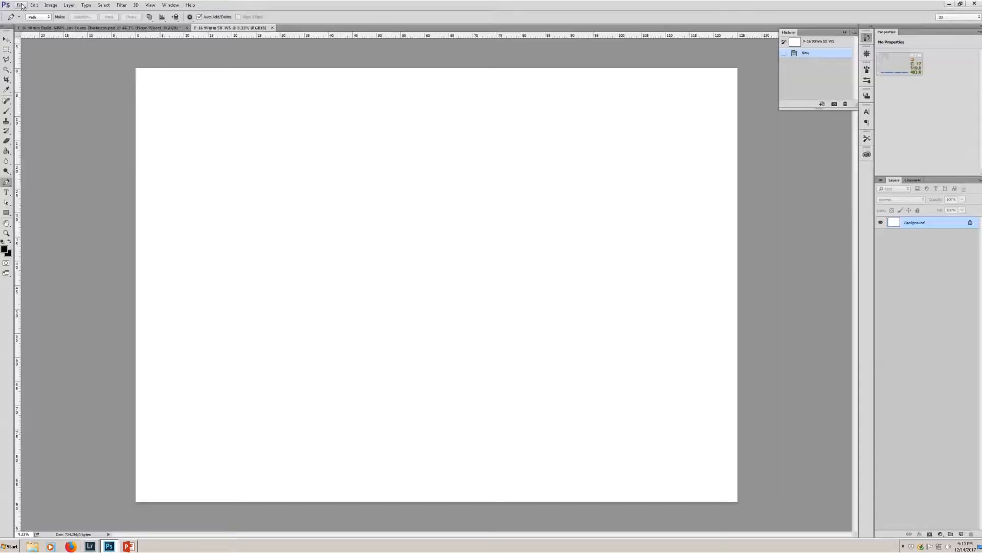
Open the General Dynamics F-16C Falcon Block 40 plan image in Photoshop.
{"action": "left_click", "coordinate": [21, 5]}
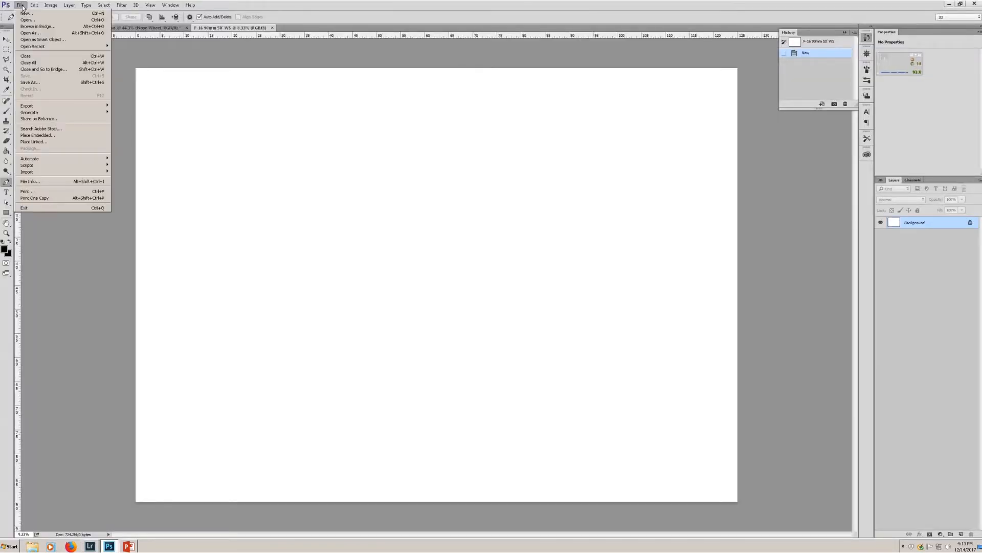
{"action": "left_click", "coordinate": [27, 19]}
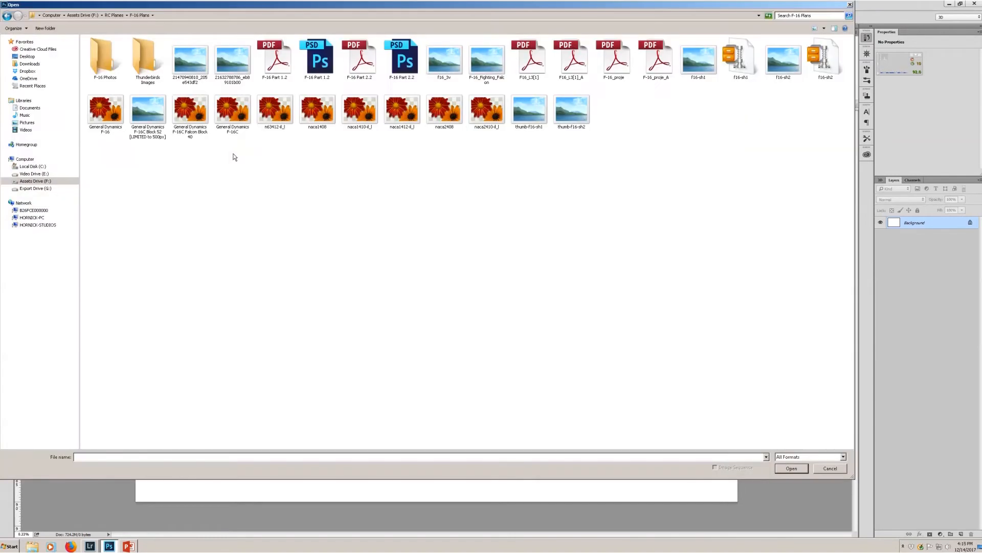
{"action": "mouse_move", "coordinate": [190, 109]}
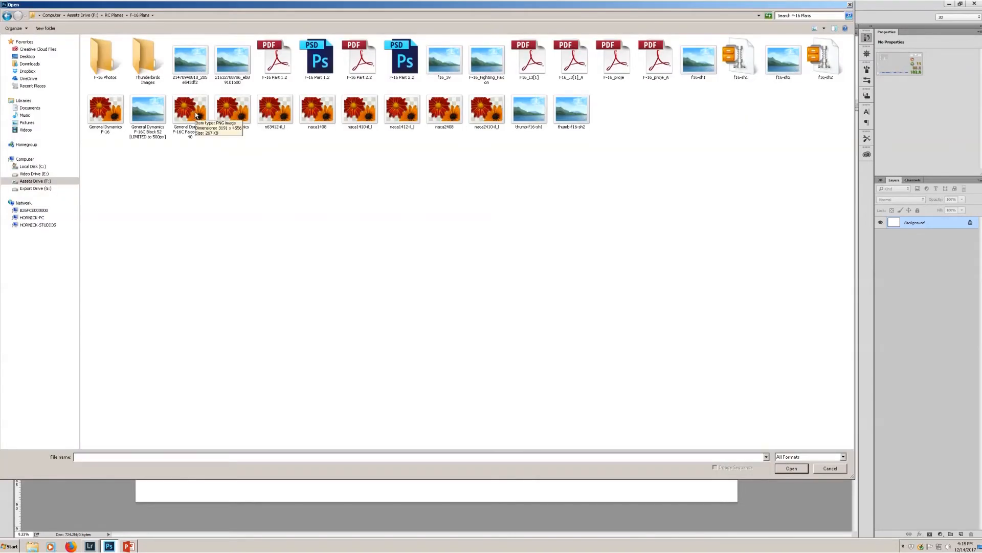
{"action": "double_click", "coordinate": [190, 108]}
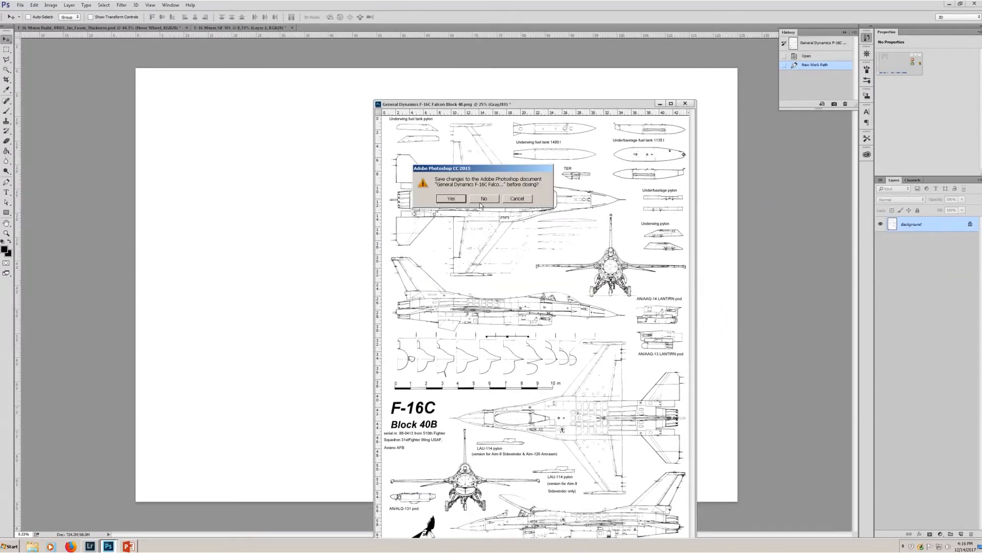
Close the source Block 40 plan window without saving.
{"action": "left_click", "coordinate": [484, 198]}
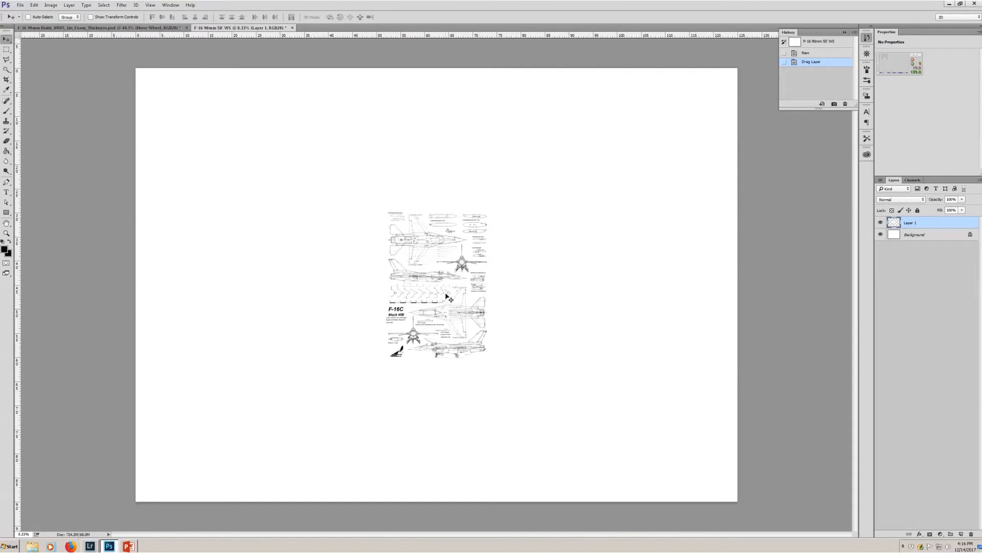
{"action": "mouse_move", "coordinate": [460, 324]}
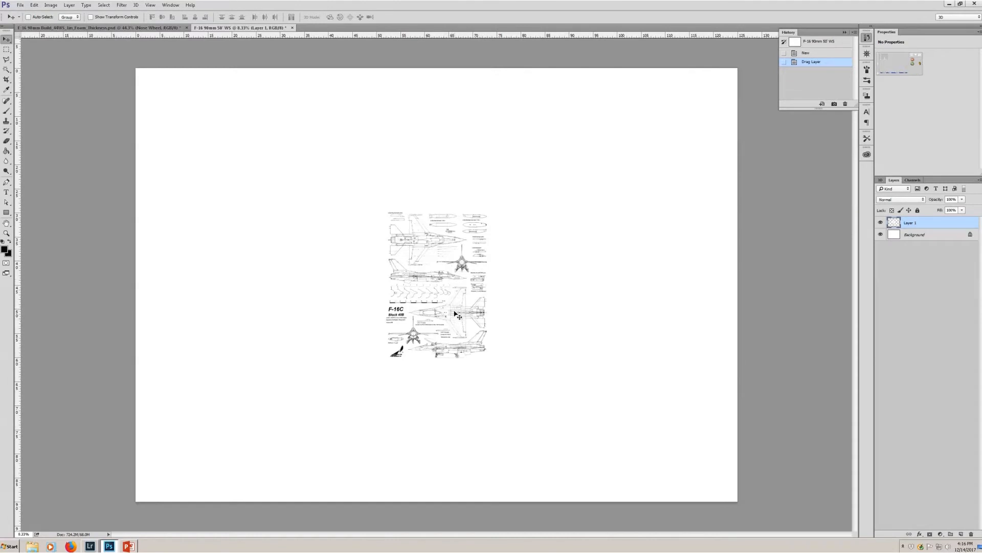
{"action": "mouse_move", "coordinate": [366, 51]}
{"action": "type", "text": "F-16 original views"}
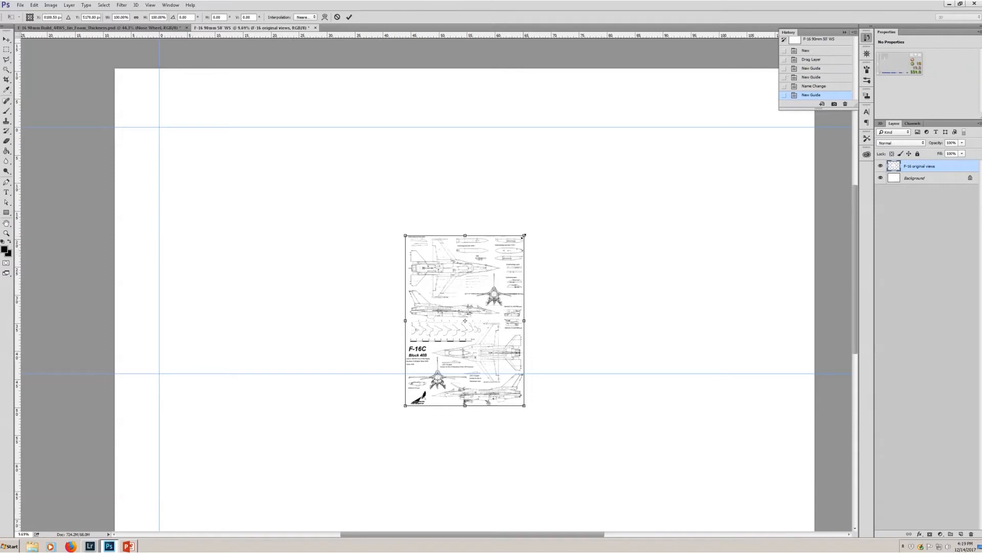
Drag the transform handles to scale the plan layer toward the wingspan guides.
{"action": "left_click_drag", "start_coordinate": [525, 236], "coordinate": [568, 173]}
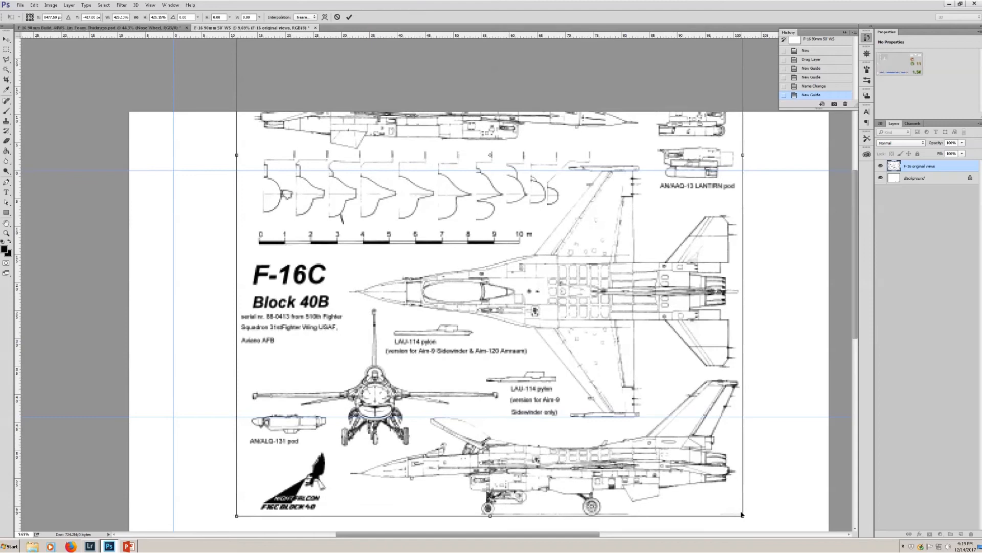
{"action": "left_click_drag", "start_coordinate": [743, 513], "coordinate": [747, 522]}
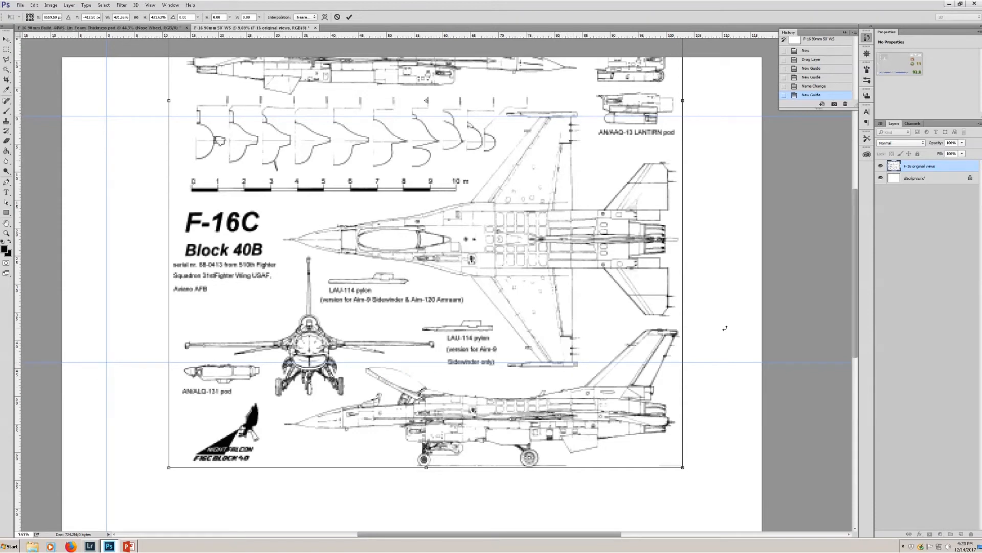
{"action": "mouse_move", "coordinate": [565, 415]}
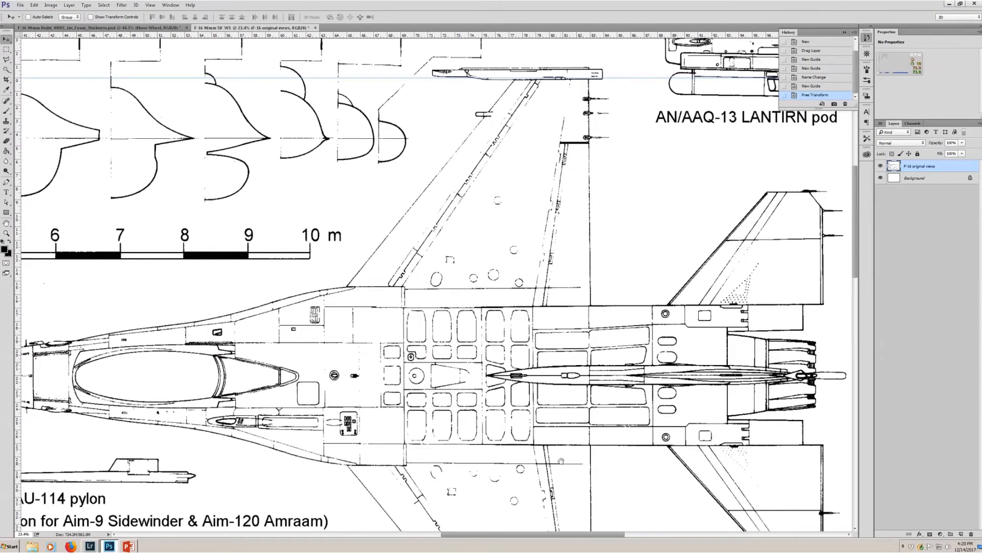
Scroll the canvas down and right toward the top view's nose and centerline.
{"action": "scroll", "scroll_direction": "down", "scroll_amount": 3}
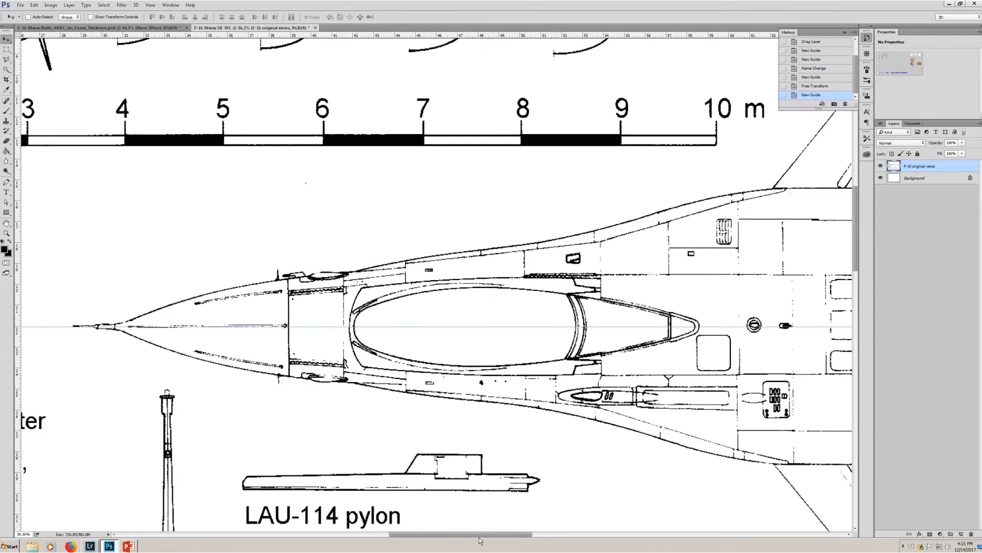
{"action": "scroll", "scroll_direction": "right", "scroll_amount": 3}
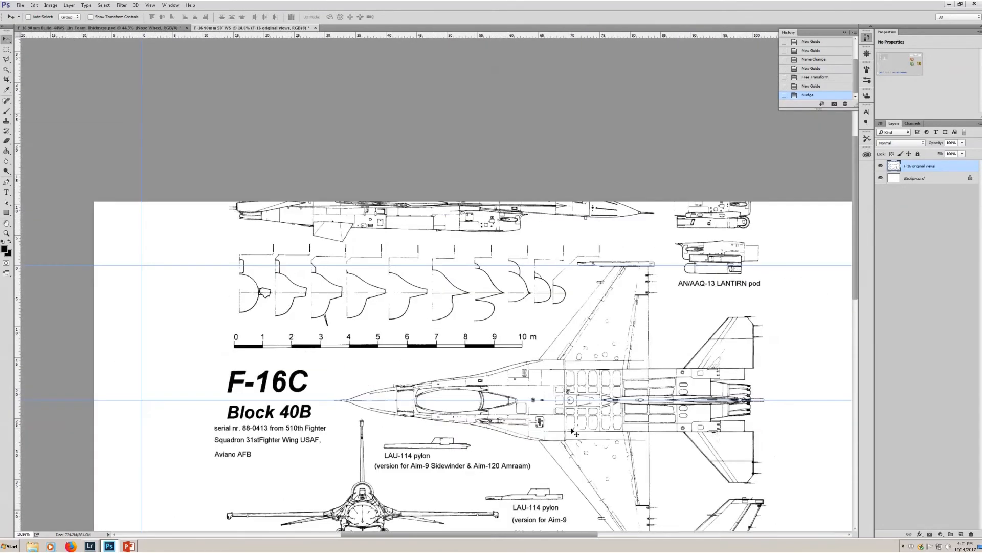
Free-transform the F-16 original views layer to level the top view along the centerline guide.
{"action": "scroll", "scroll_direction": "down", "scroll_amount": 3}
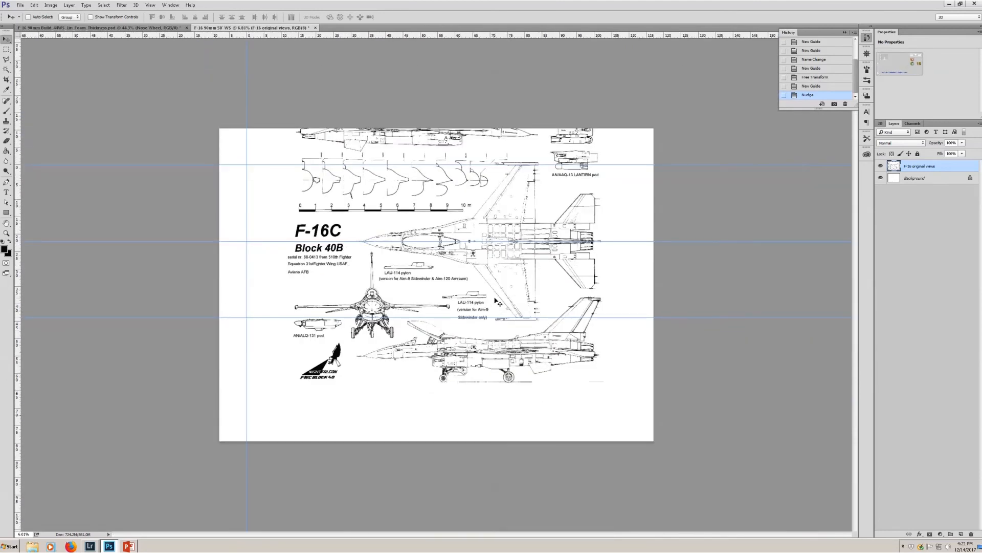
{"action": "key", "text": "ctrl+t"}
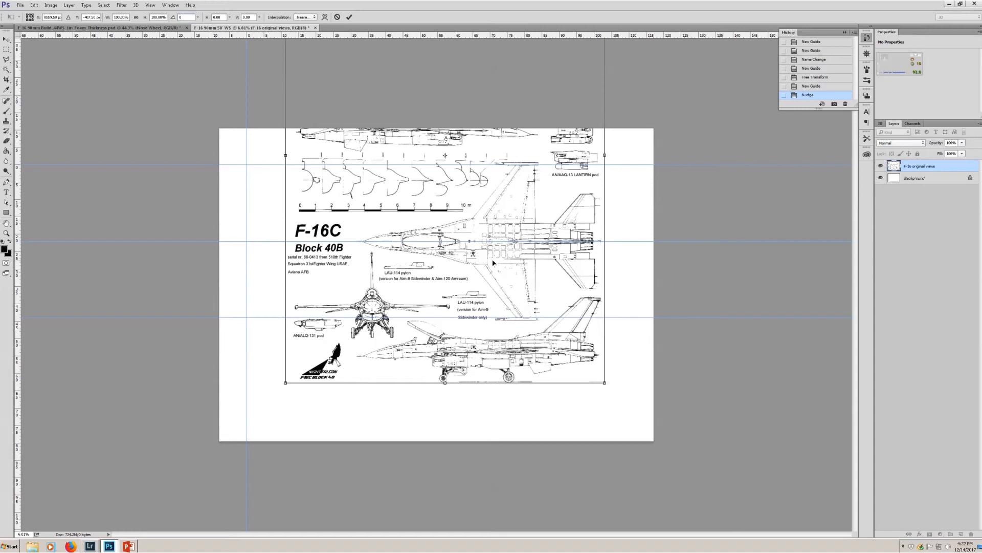
{"action": "mouse_move", "coordinate": [628, 307]}
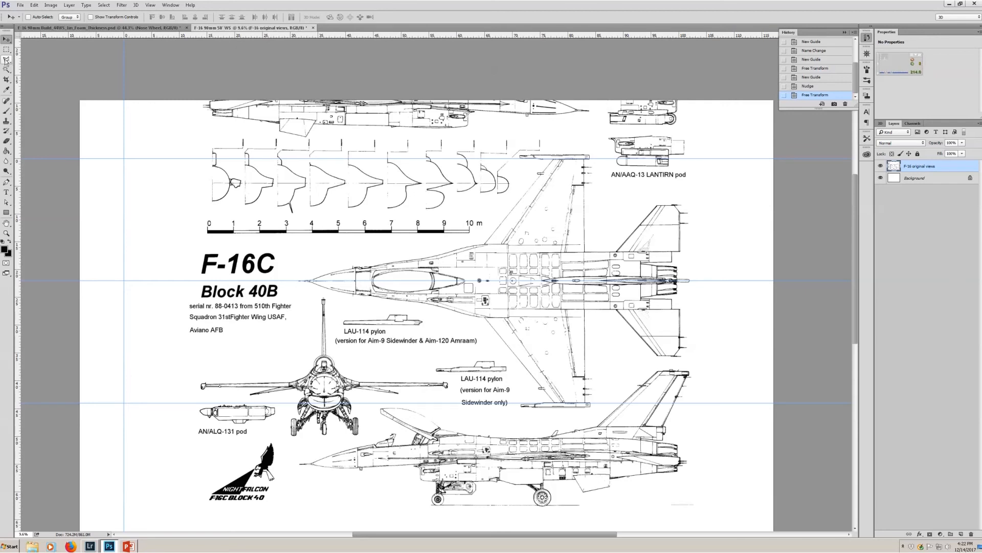
{"action": "left_click", "coordinate": [6, 60]}
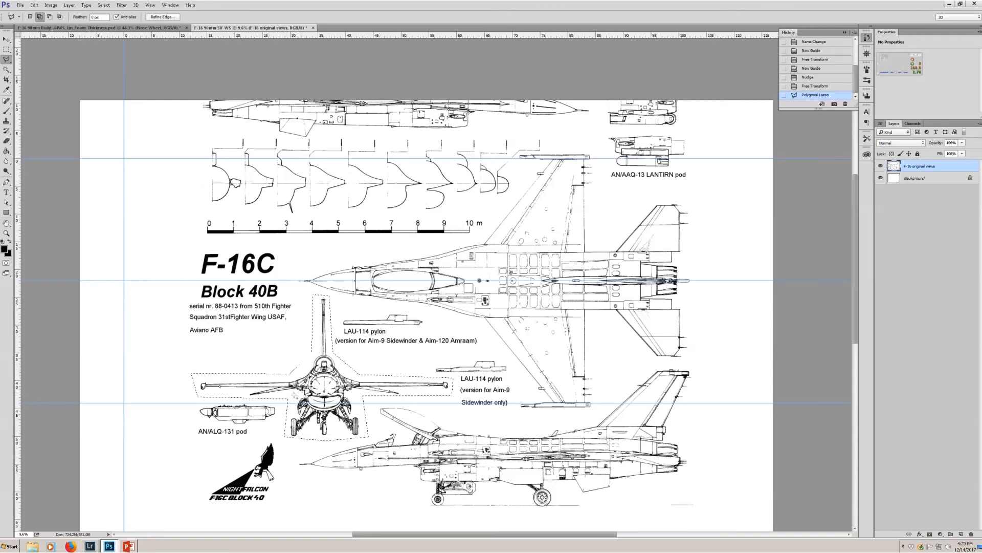
Copy the lassoed front view onto a new layer named 'Front view schematic'.
{"action": "right_click", "coordinate": [297, 402]}
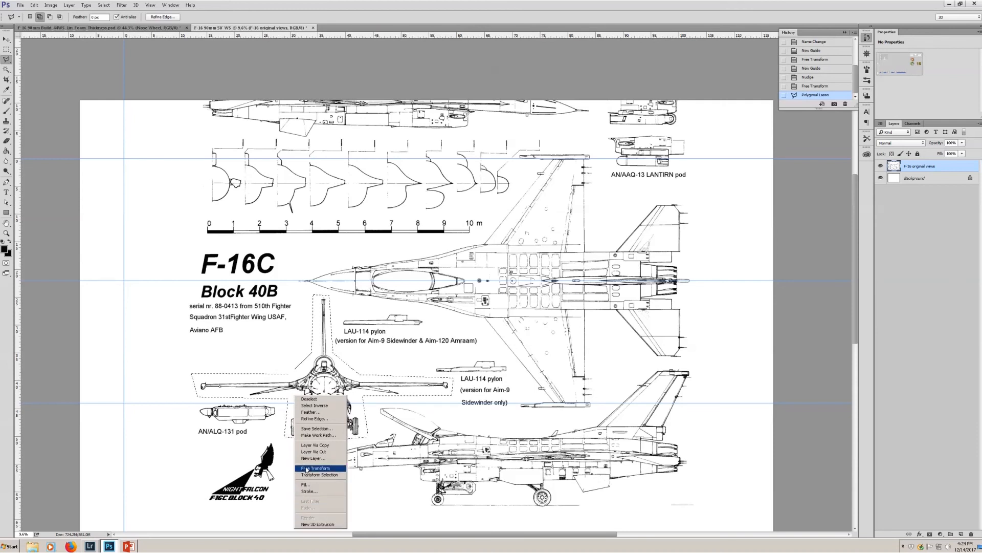
{"action": "mouse_move", "coordinate": [319, 444]}
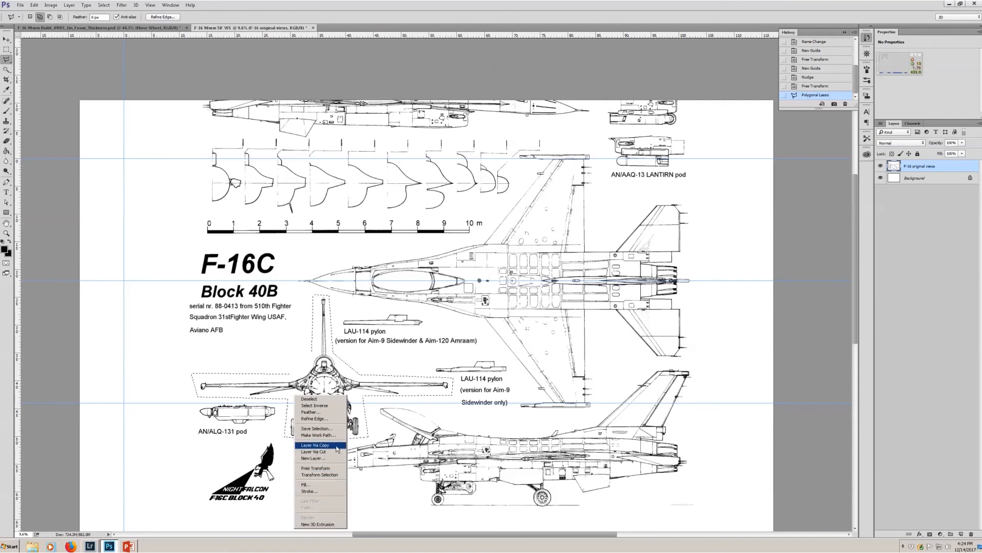
{"action": "left_click", "coordinate": [314, 444]}
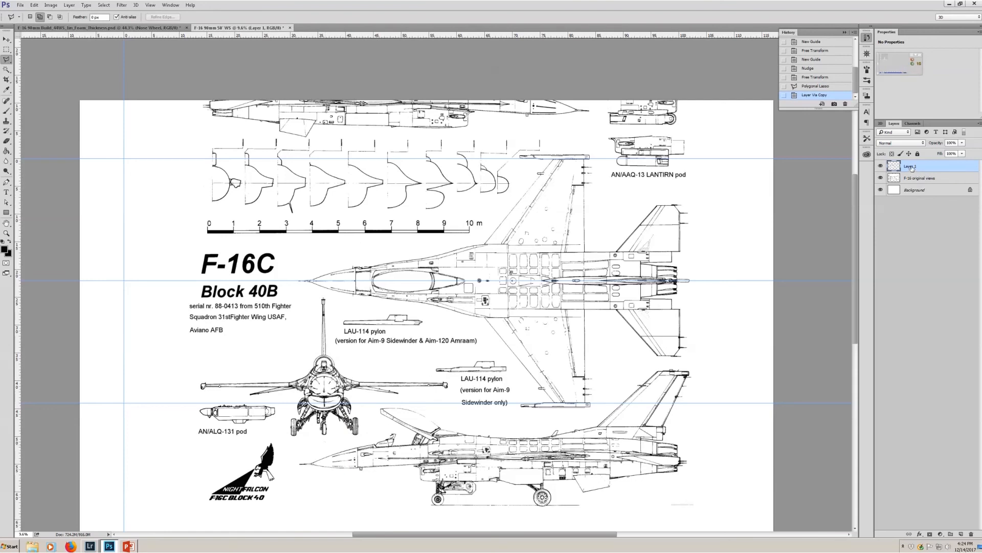
{"action": "double_click", "coordinate": [912, 166]}
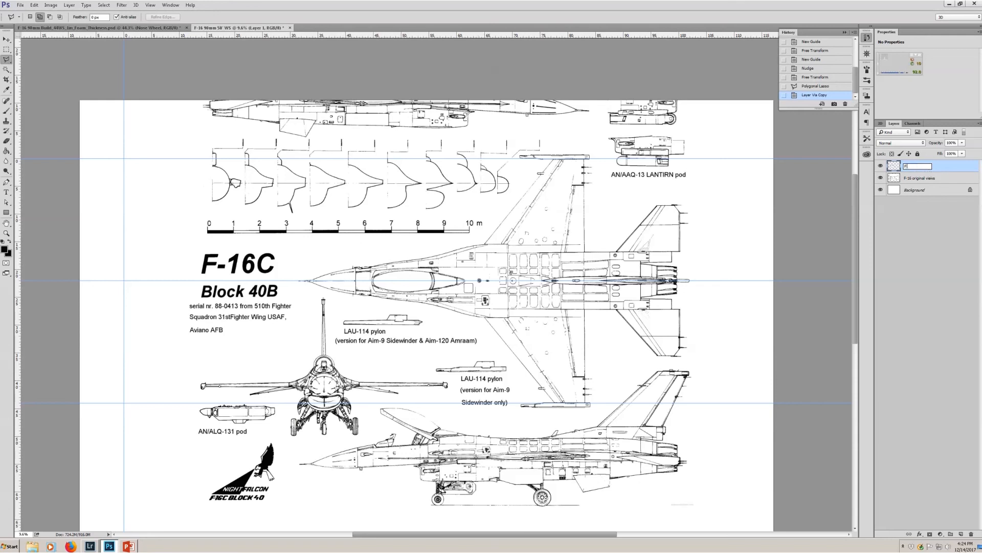
{"action": "type", "text": "ront view schematic"}
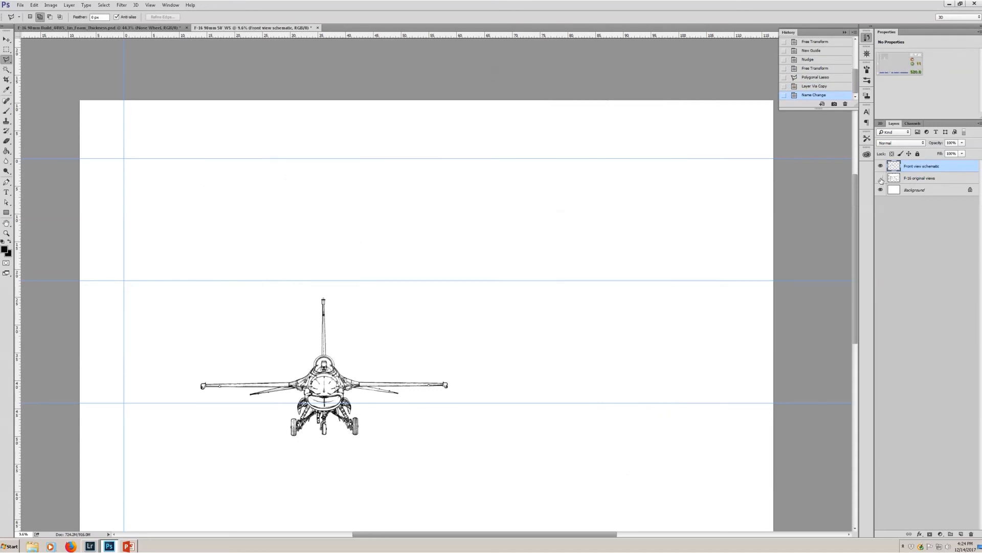
{"action": "mouse_move", "coordinate": [880, 180]}
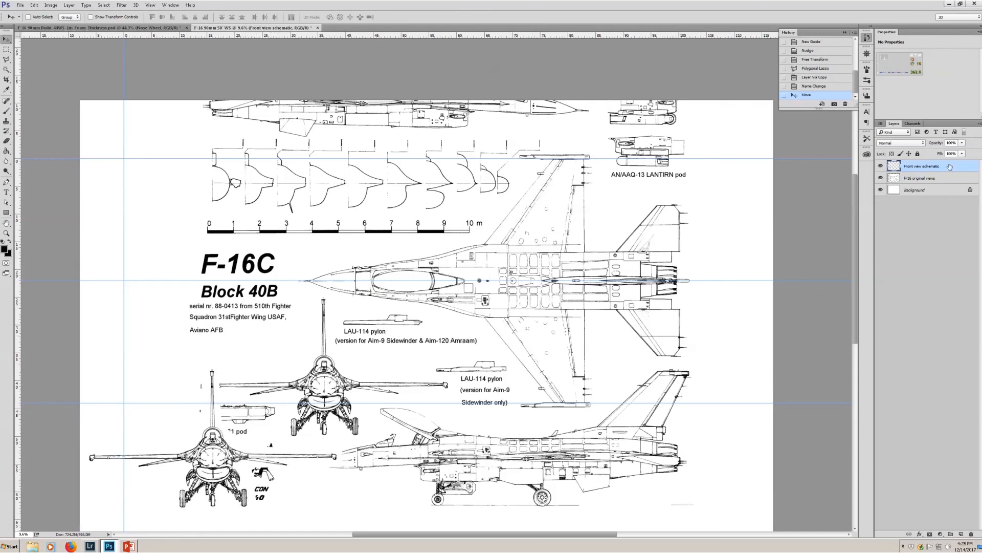
Drag the F-16 original views layer rightward, then reselect the Front view schematic layer.
{"action": "left_click", "coordinate": [921, 178]}
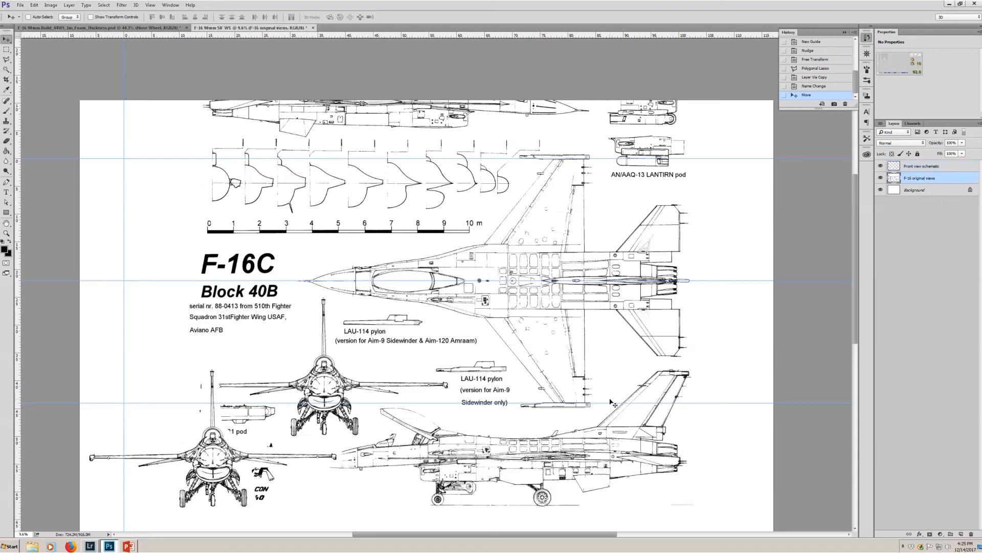
{"action": "left_click_drag", "start_coordinate": [611, 402], "coordinate": [495, 413]}
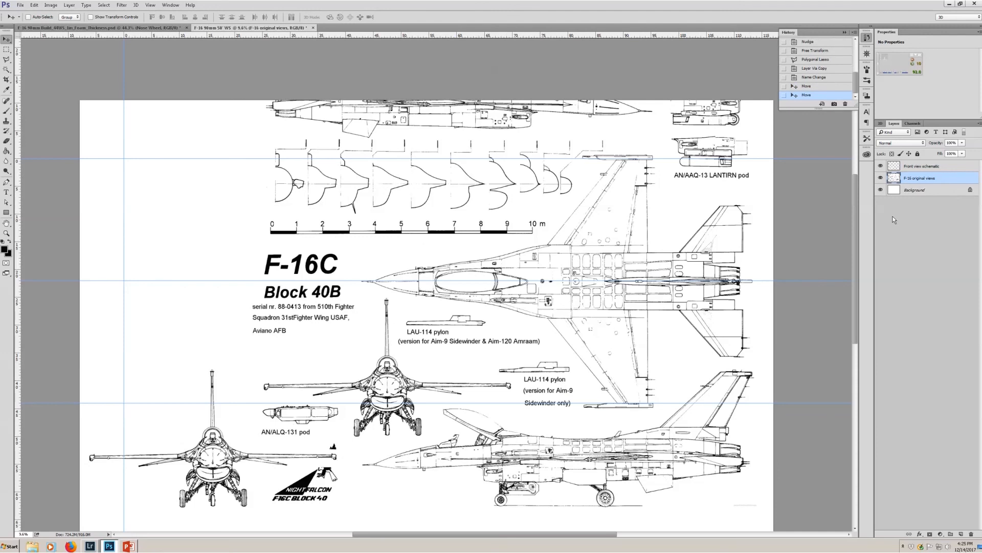
{"action": "left_click", "coordinate": [921, 166]}
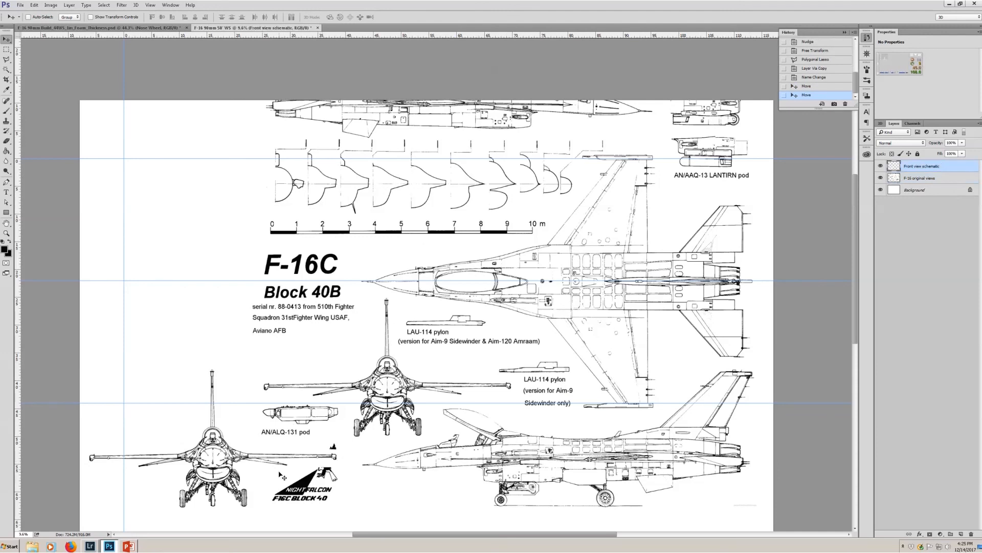